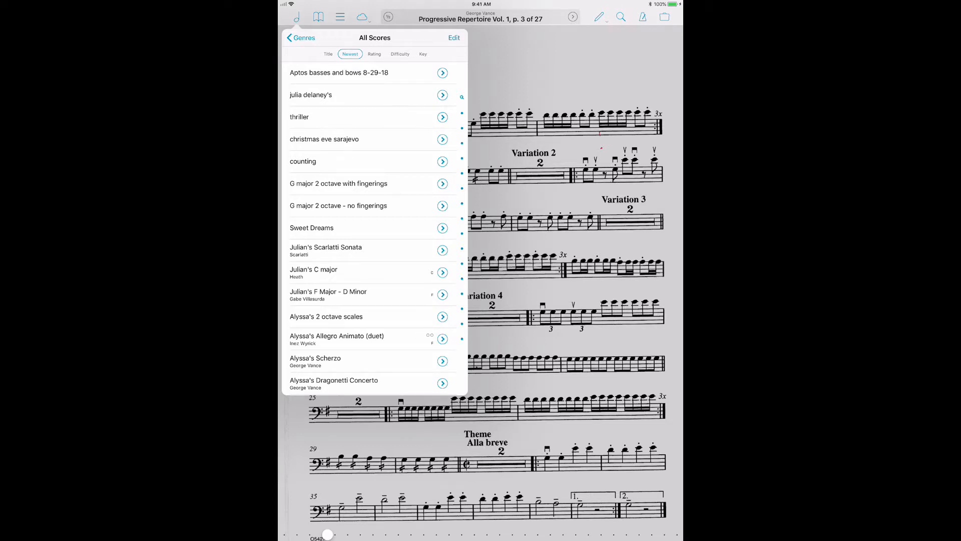
Leave the score library for Setlists and open '-Working on these'.
{"action": "left_click", "coordinate": [318, 17]}
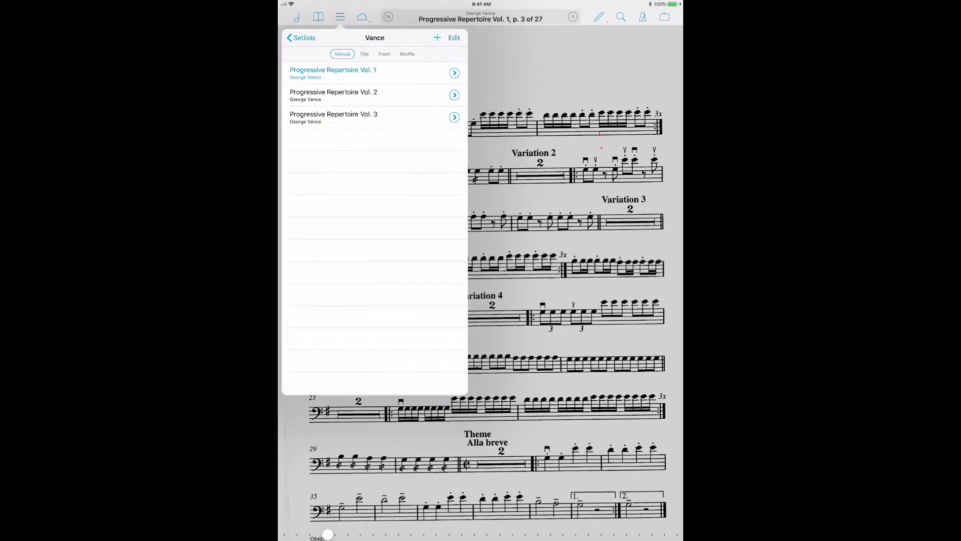
{"action": "left_click", "coordinate": [300, 37]}
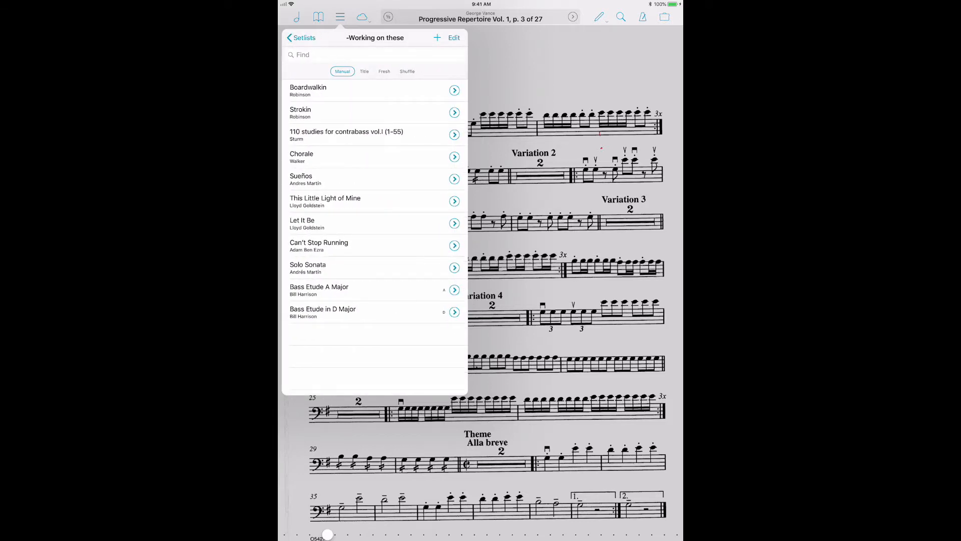
Check Aptos MS in the 110 studies for contrabass metadata, then list all setlists.
{"action": "left_click", "coordinate": [347, 135]}
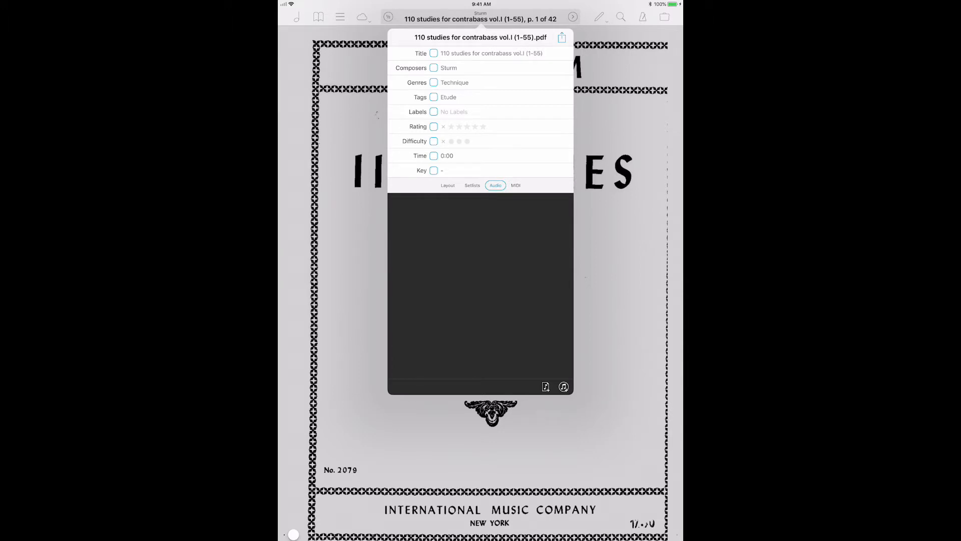
{"action": "left_click", "coordinate": [472, 185]}
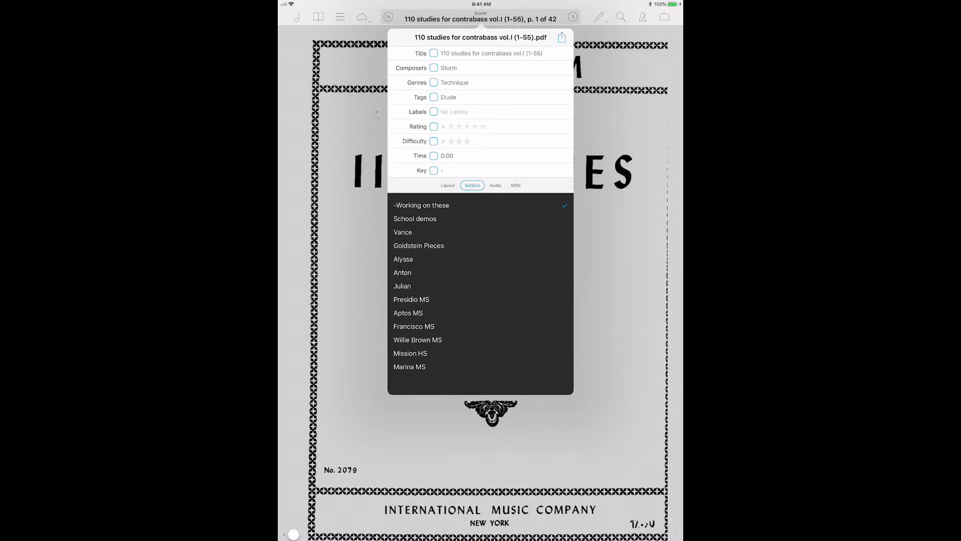
{"action": "left_click", "coordinate": [403, 258]}
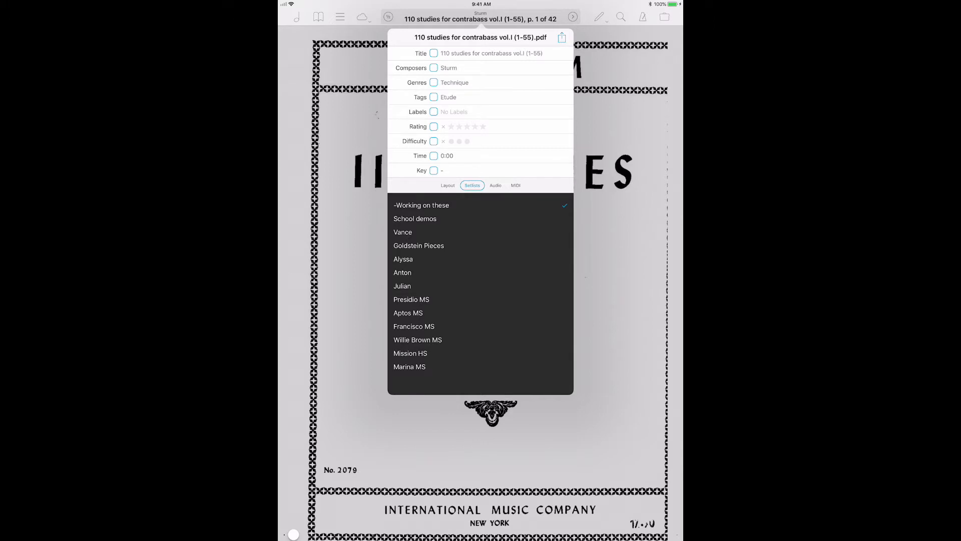
{"action": "left_click", "coordinate": [408, 313]}
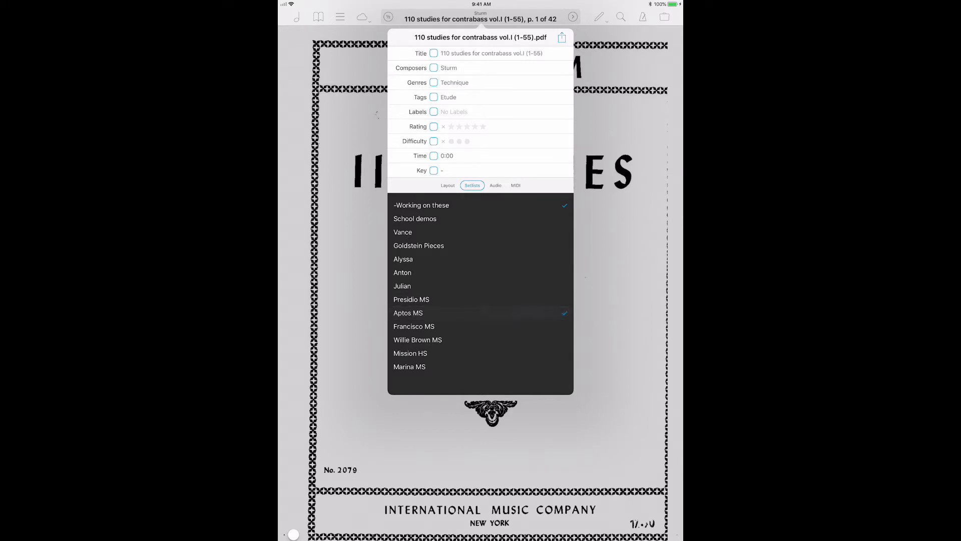
{"action": "left_click", "coordinate": [408, 313]}
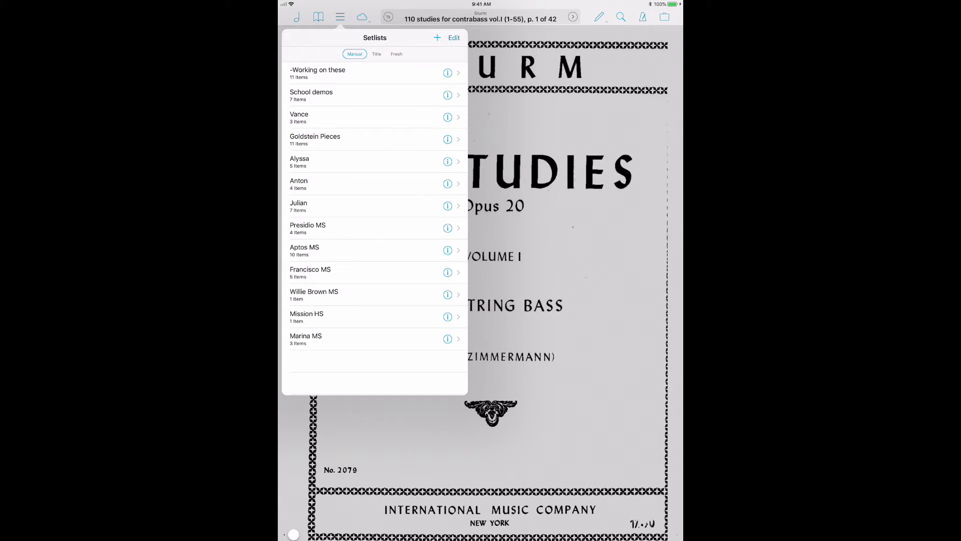
Open christmas eve sarajevo from the Aptos MS setlist and reach page 2.
{"action": "left_click", "coordinate": [304, 250]}
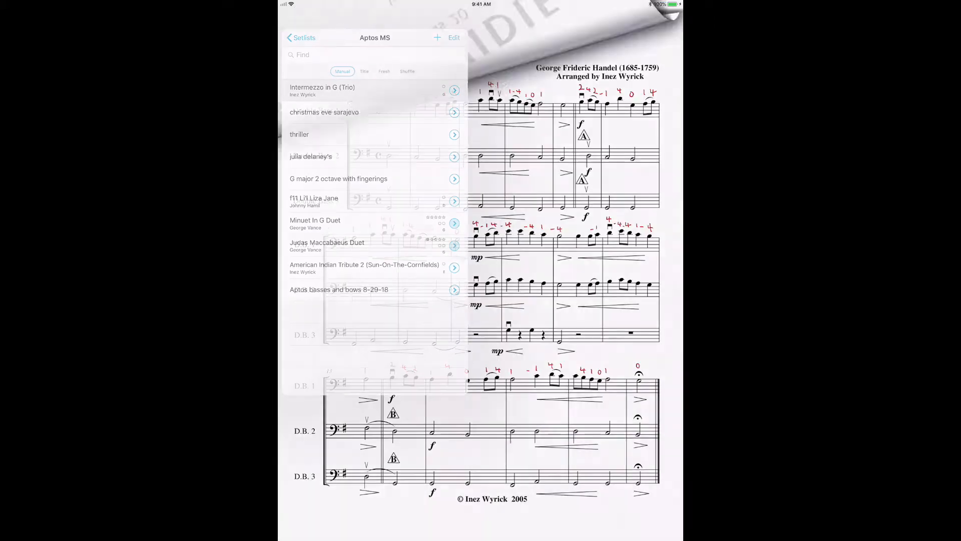
{"action": "left_click", "coordinate": [324, 111]}
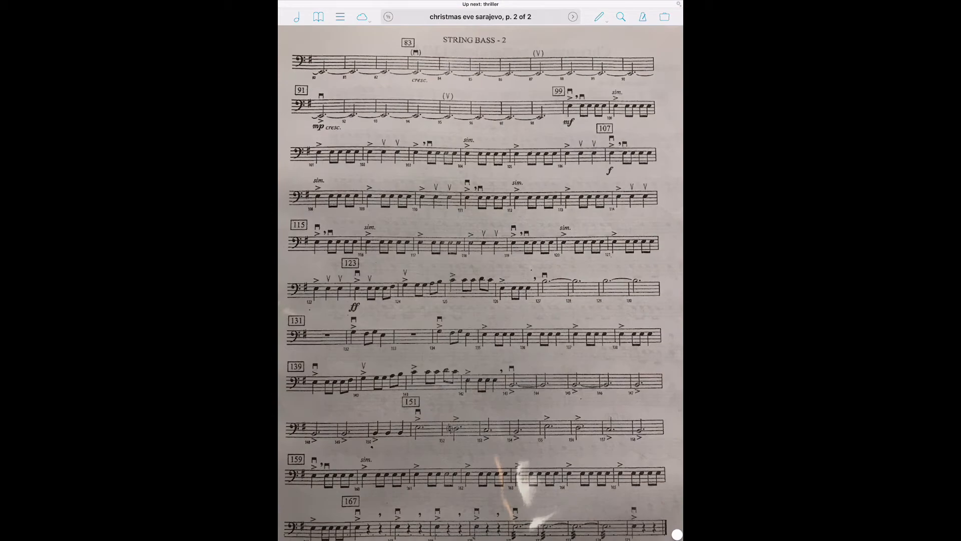
Import the two photographed pages via Darkroom and name the new score 'example'.
{"action": "left_click", "coordinate": [665, 17]}
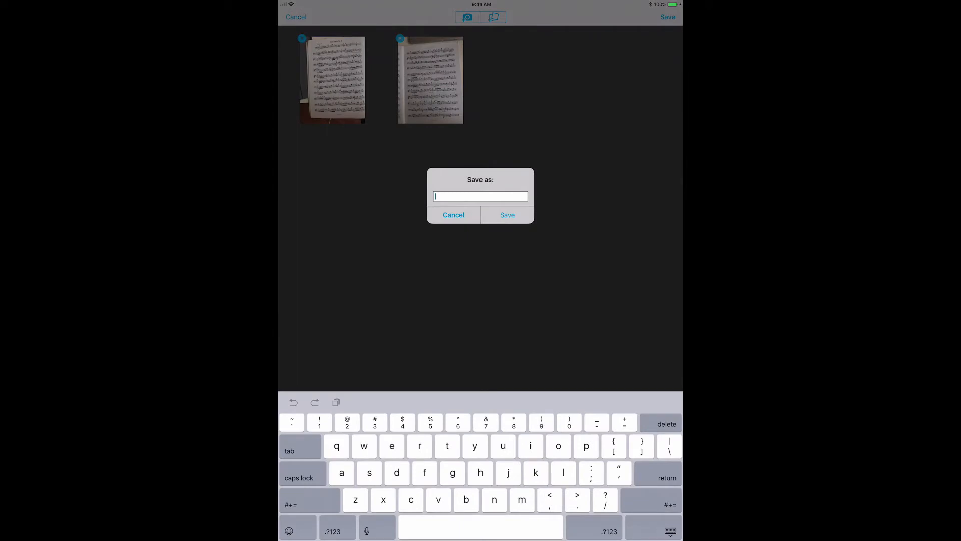
{"action": "type", "text": "example"}
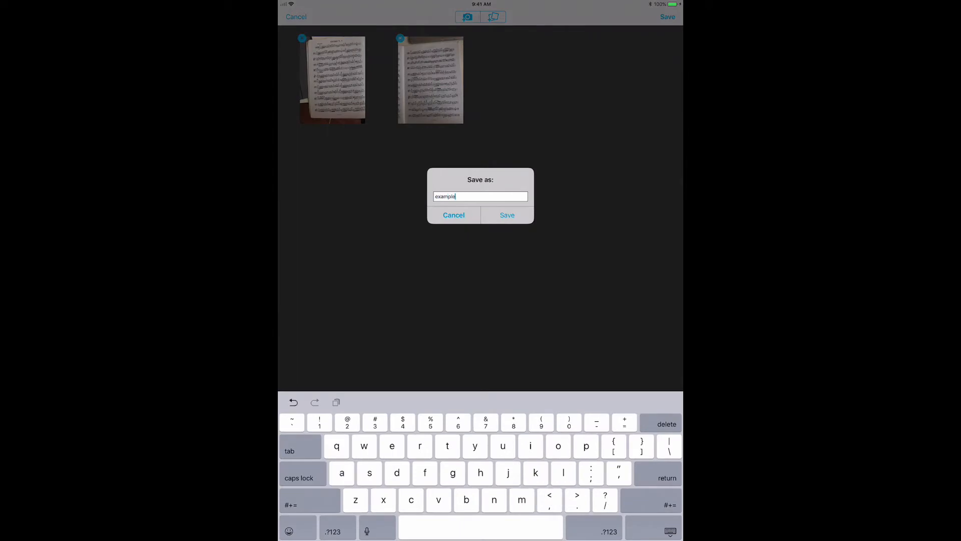
Save the example score and crop both photographed pages to the sheet music.
{"action": "left_click", "coordinate": [506, 215]}
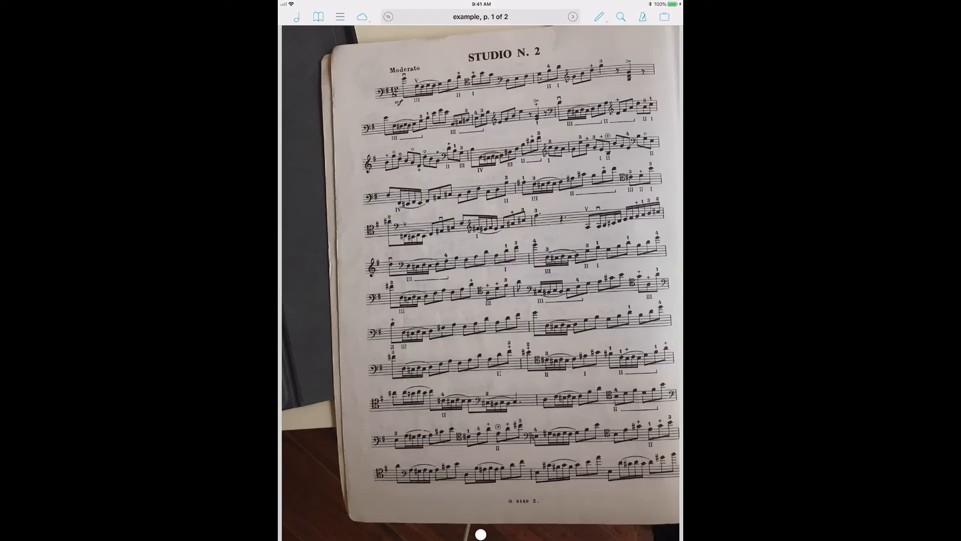
{"action": "left_click", "coordinate": [665, 17]}
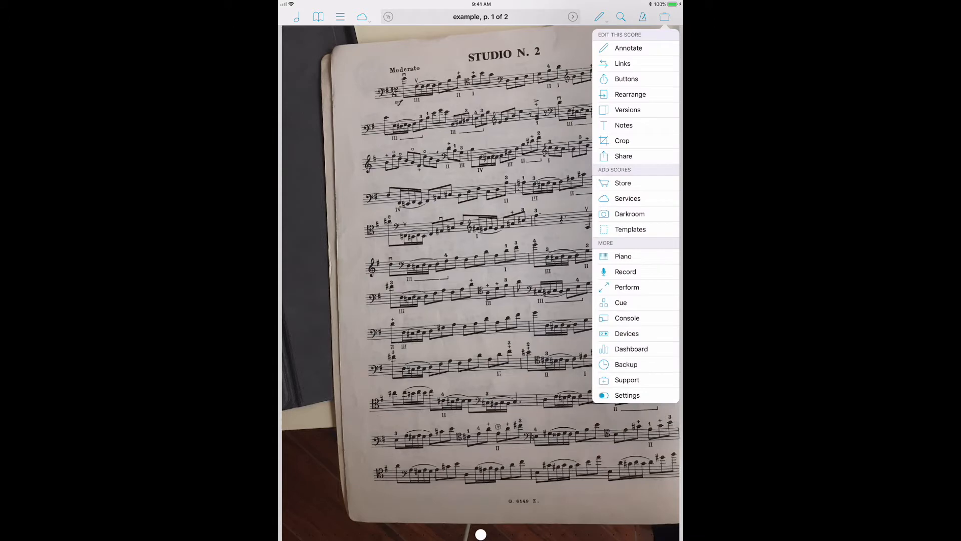
{"action": "left_click", "coordinate": [622, 141]}
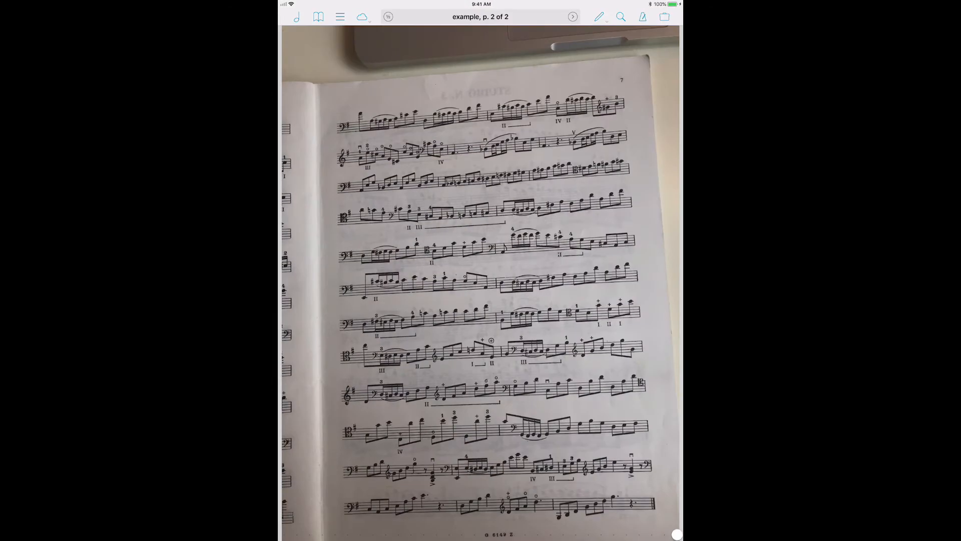
{"action": "left_click", "coordinate": [664, 17]}
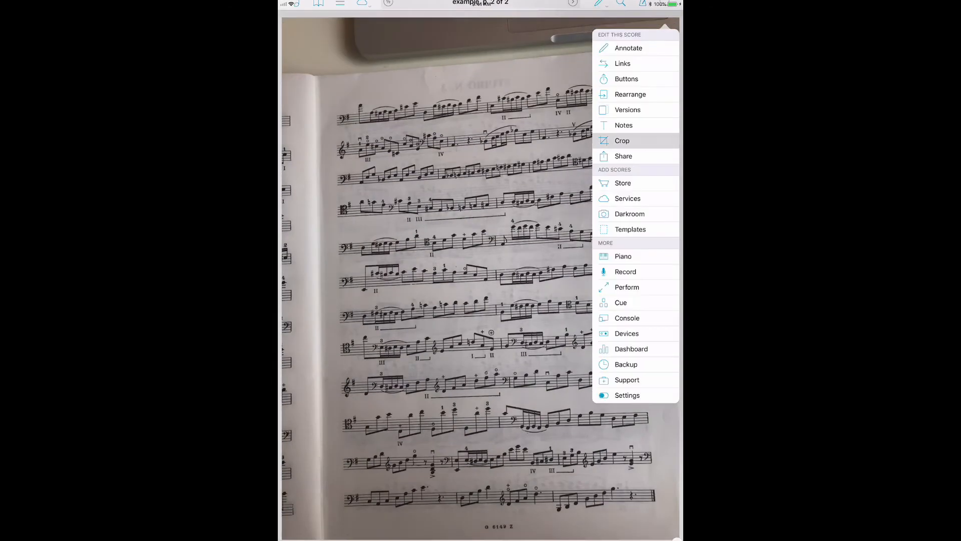
{"action": "left_click", "coordinate": [622, 140]}
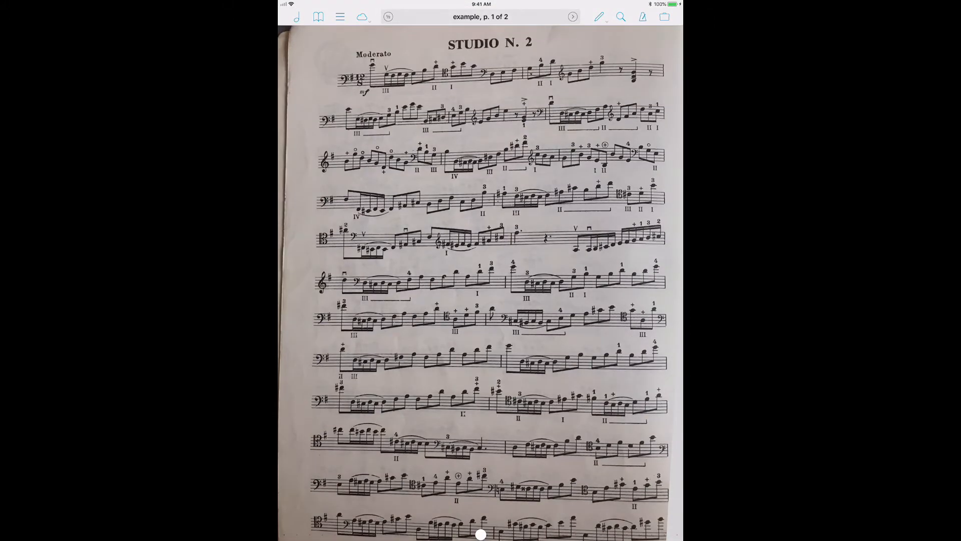
Review the connected cloud Services list and dismiss it with Done.
{"action": "left_click", "coordinate": [362, 17]}
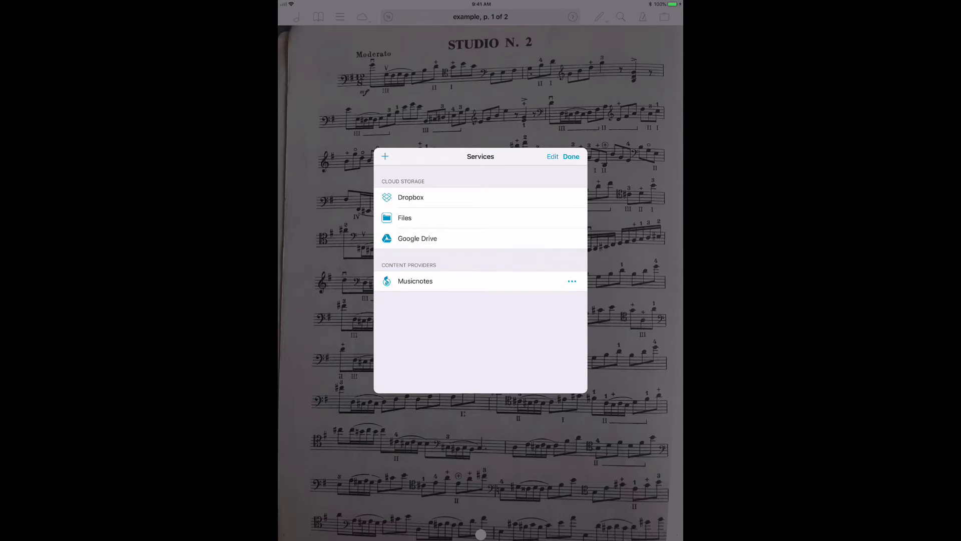
{"action": "left_click", "coordinate": [570, 156]}
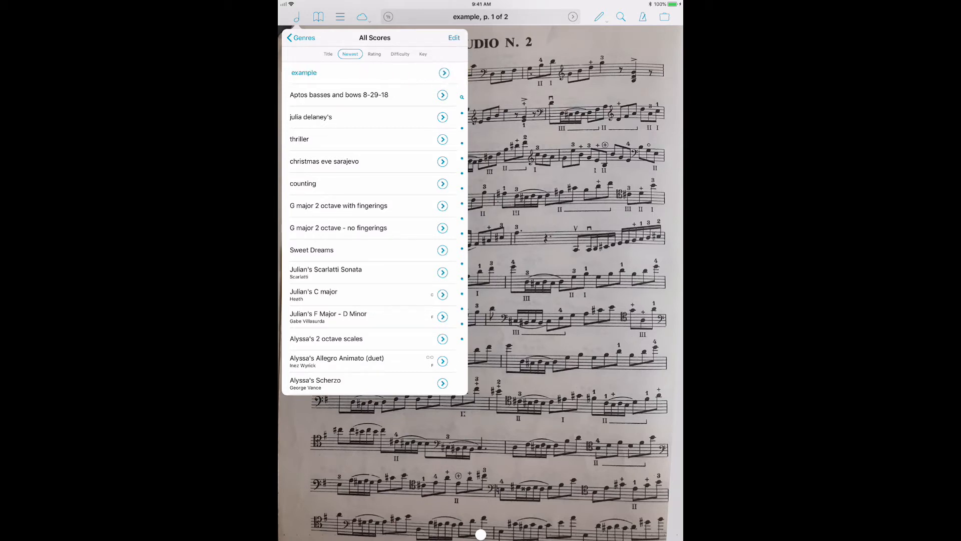
Go full screen and circle the first-line clef of Studio N. 2 in red.
{"action": "left_click", "coordinate": [303, 72]}
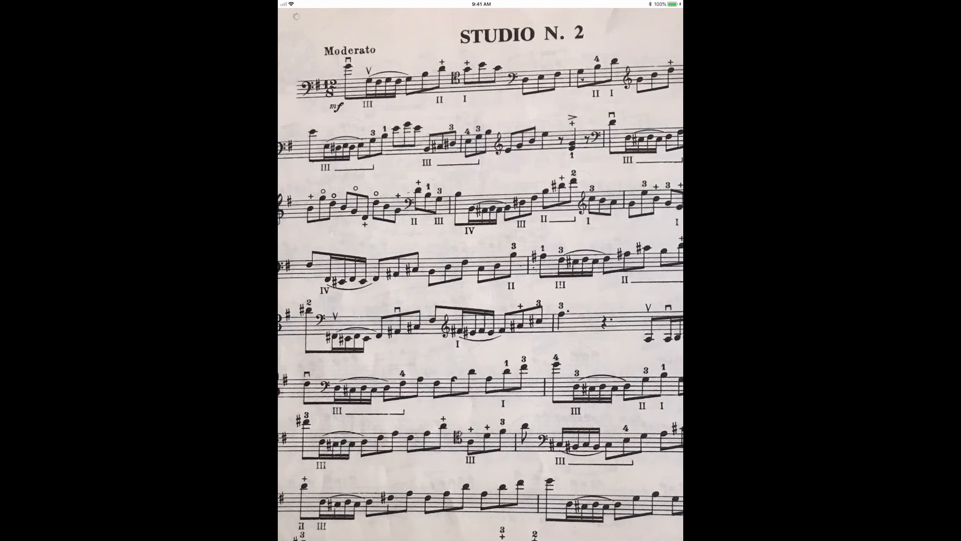
{"action": "left_click_drag", "start_coordinate": [442, 73], "coordinate": [457, 92]}
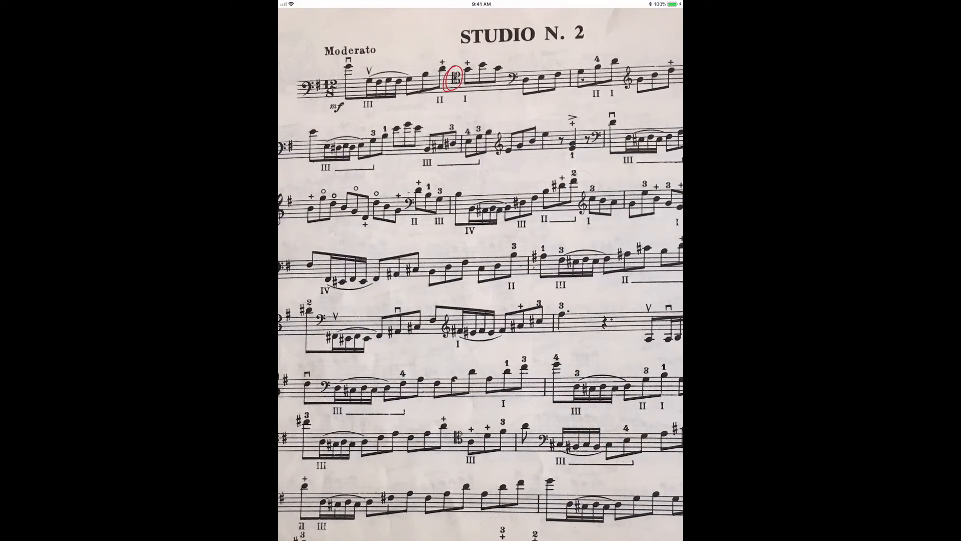
{"action": "left_click_drag", "start_coordinate": [457, 55], "coordinate": [465, 49]}
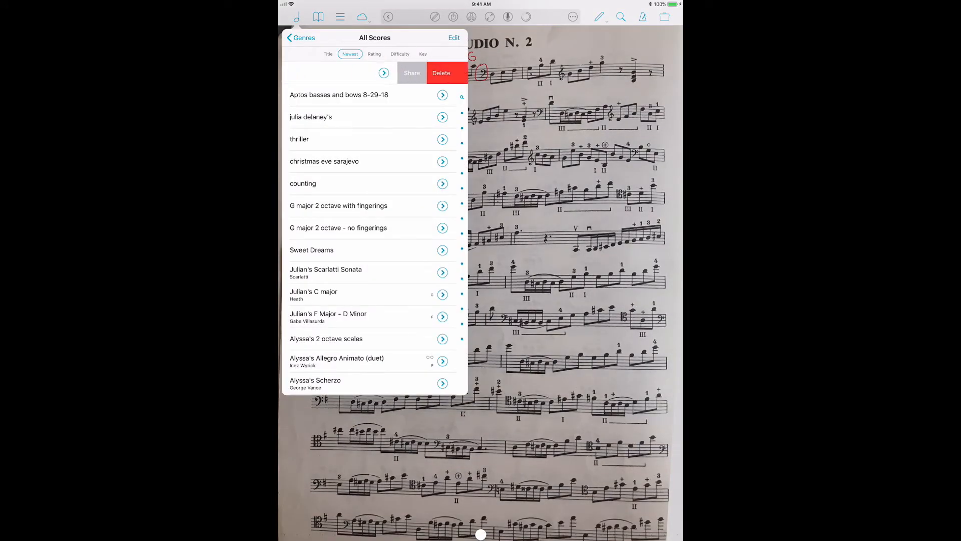
Share example, choose the PDF format and look through the share sheet options.
{"action": "left_click", "coordinate": [411, 72]}
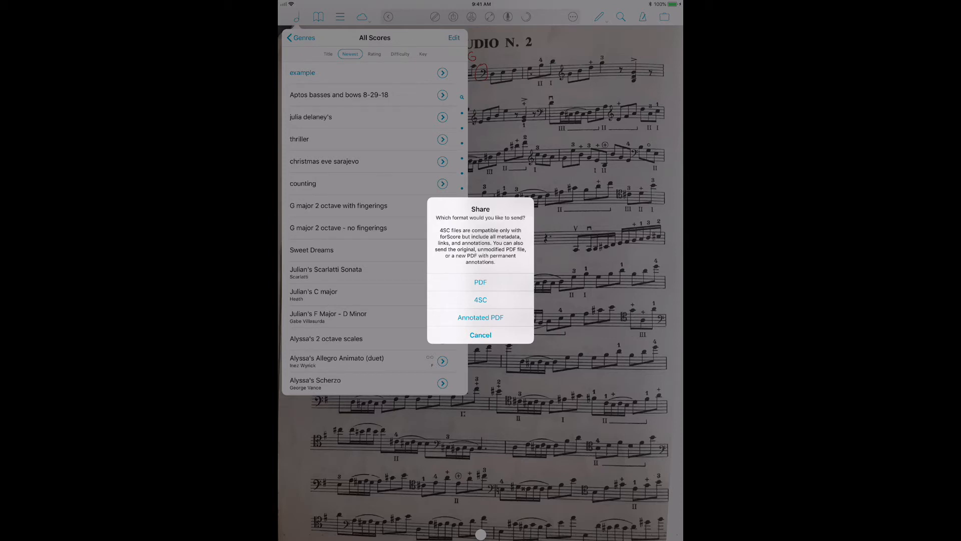
{"action": "left_click", "coordinate": [481, 335]}
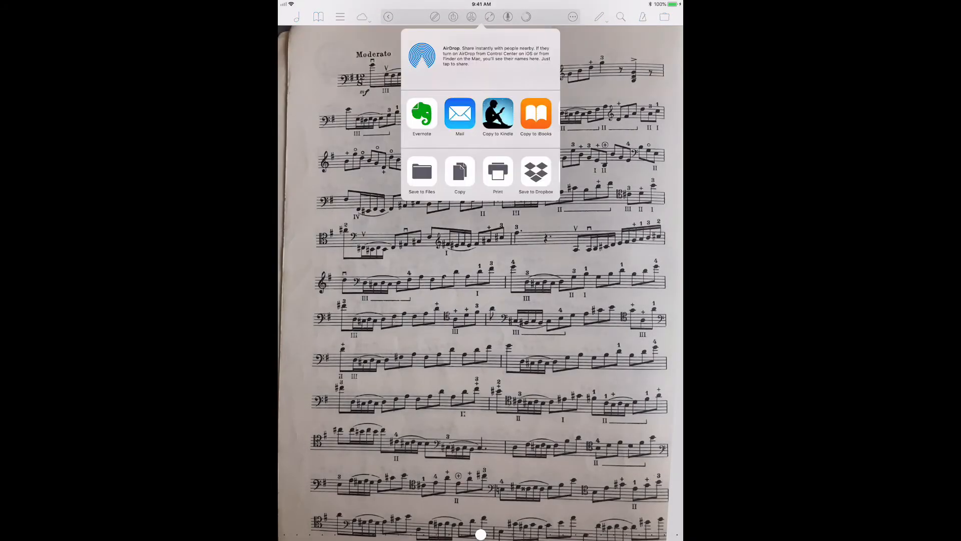
{"action": "scroll", "scroll_direction": "left", "scroll_amount": 3}
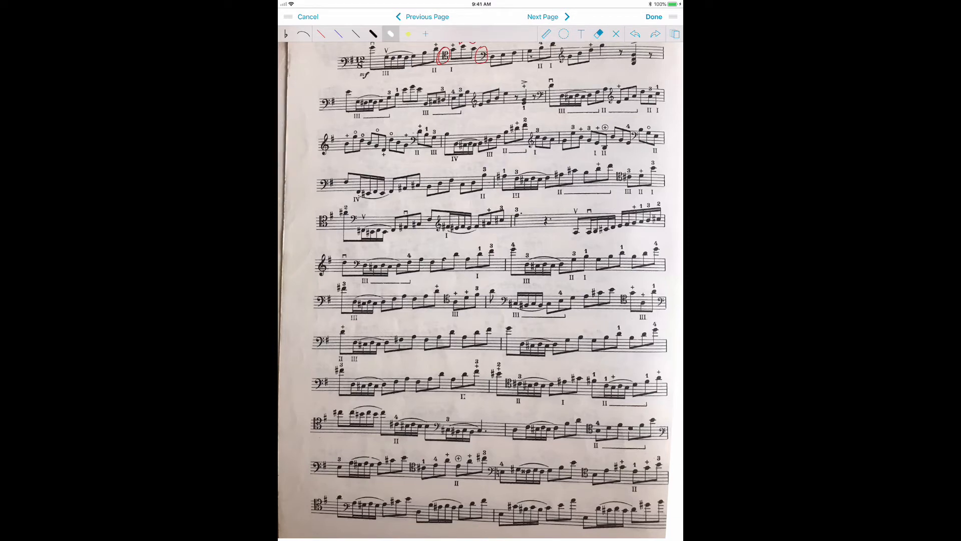
{"action": "left_click", "coordinate": [390, 34]}
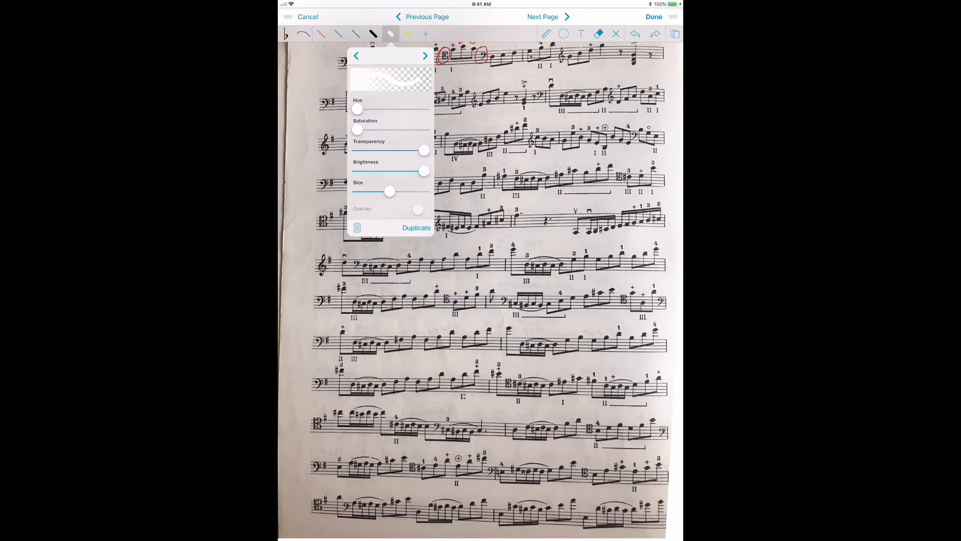
{"action": "left_click_drag", "start_coordinate": [356, 108], "coordinate": [393, 108]}
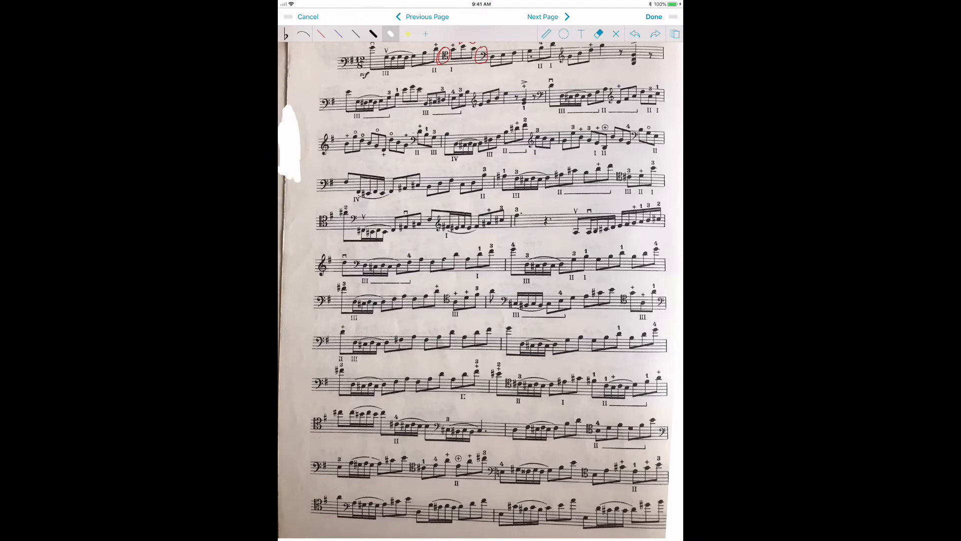
{"action": "left_click", "coordinate": [599, 34]}
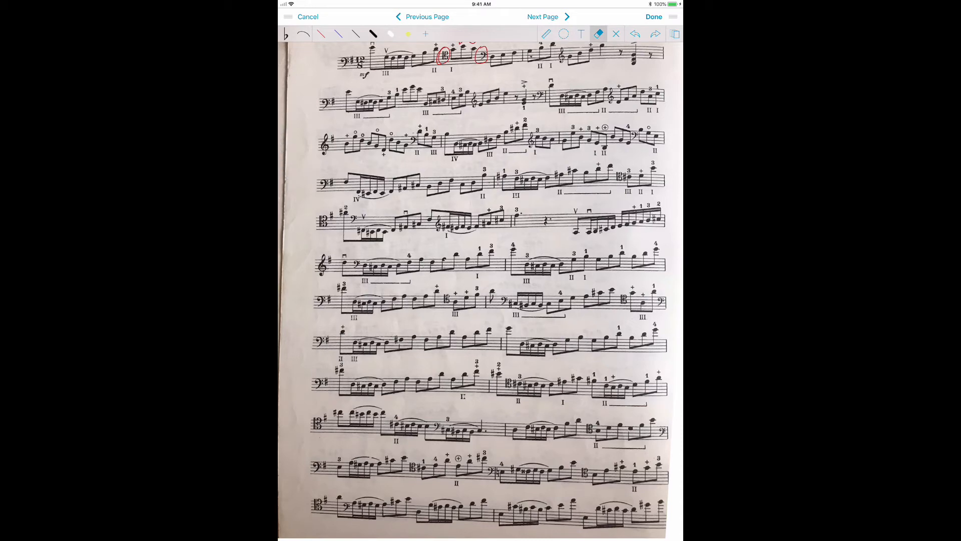
{"action": "left_click", "coordinate": [389, 34]}
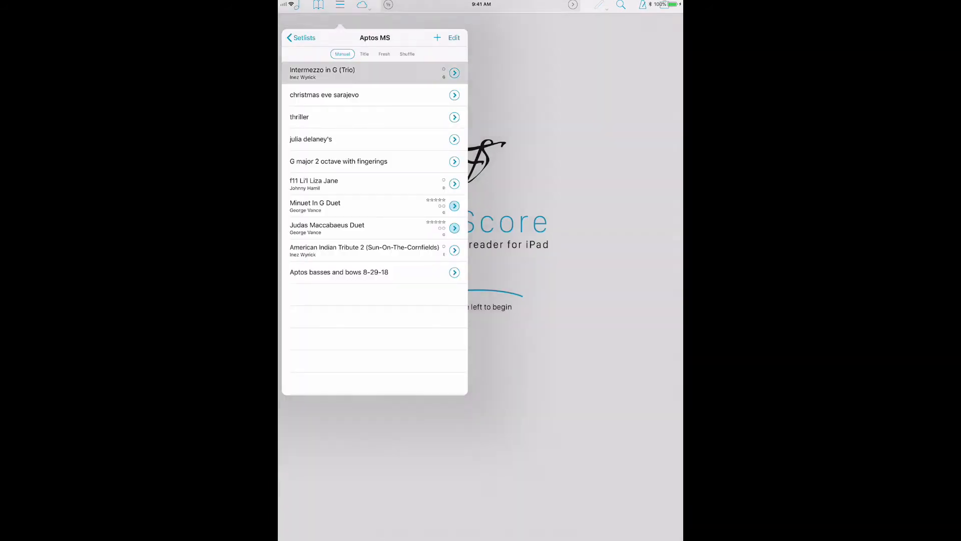
Check Aptos MS for Intermezzo in G (Trio) and close the metadata panel.
{"action": "left_click", "coordinate": [373, 73]}
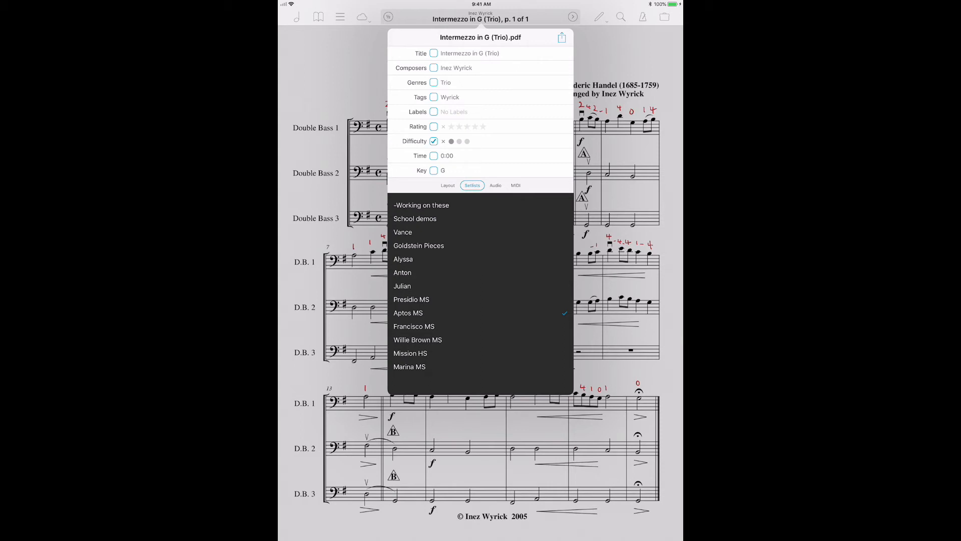
{"action": "left_click", "coordinate": [443, 170]}
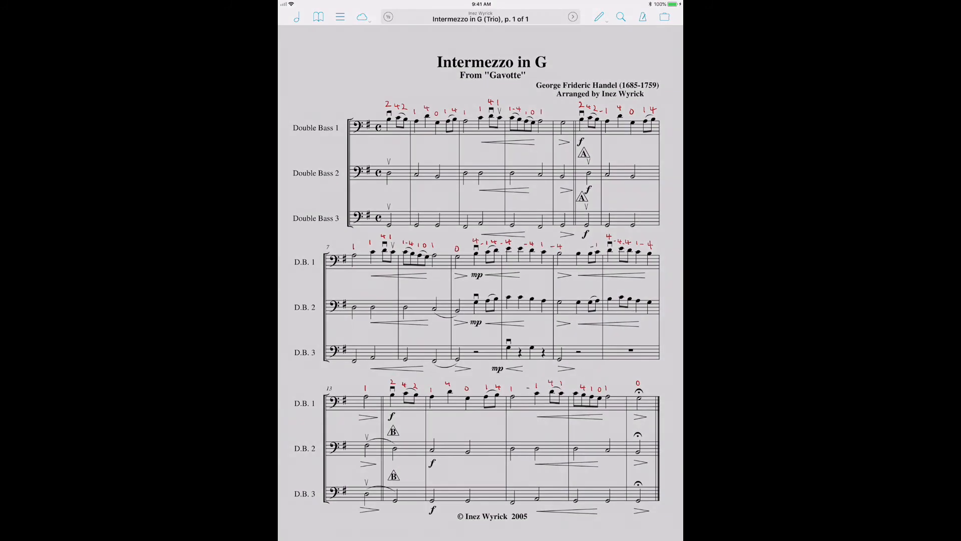
Browse the library by Tags and show the scores tagged Scales.
{"action": "left_click", "coordinate": [318, 17]}
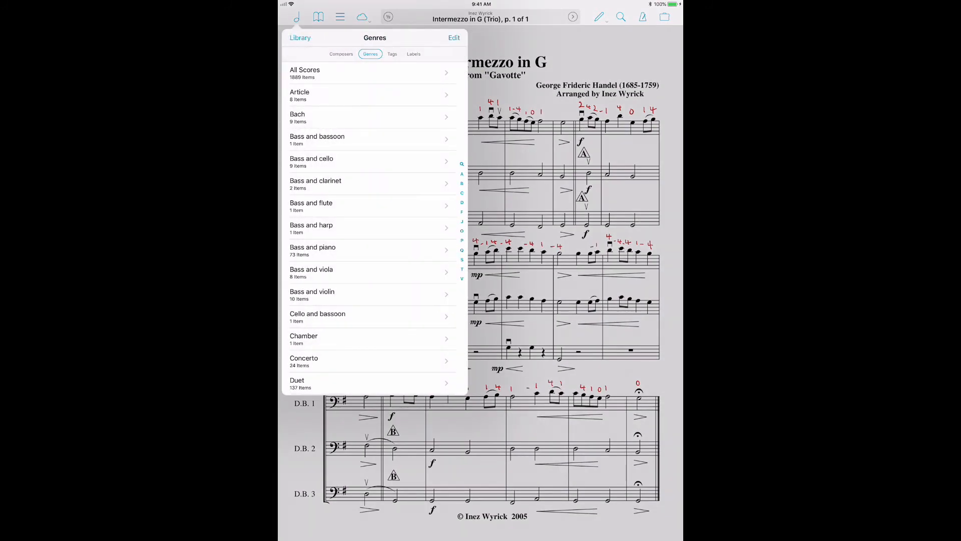
{"action": "scroll", "scroll_direction": "down", "scroll_amount": 3}
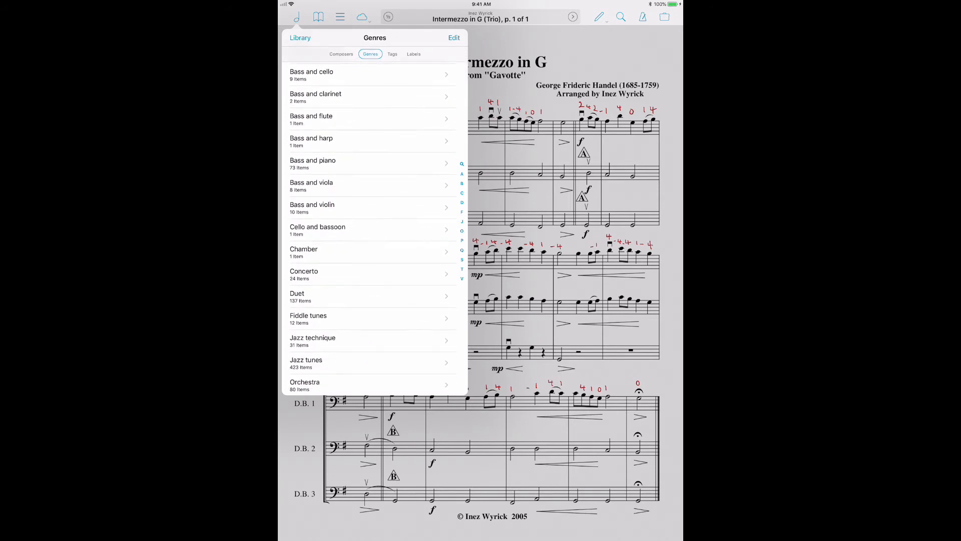
{"action": "left_click", "coordinate": [391, 54]}
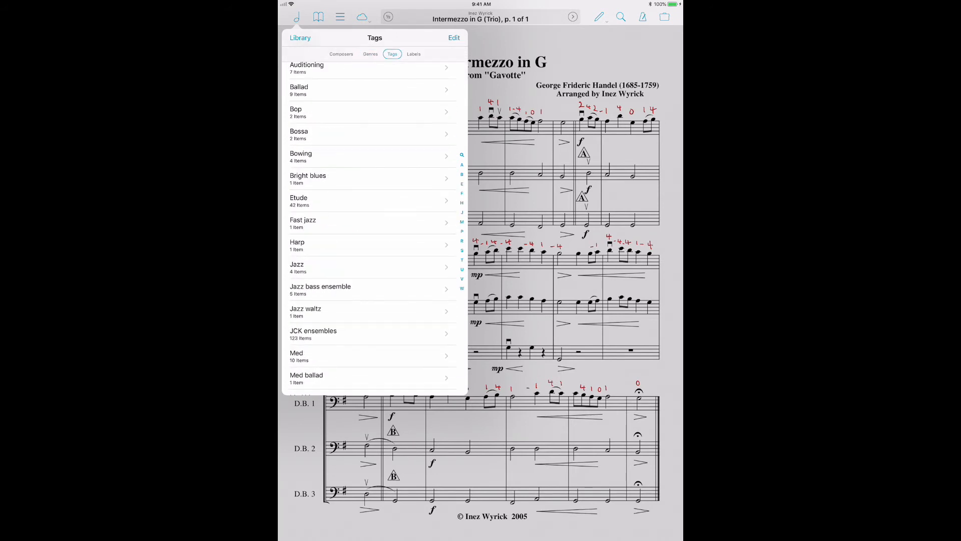
{"action": "scroll", "scroll_direction": "down", "scroll_amount": 3}
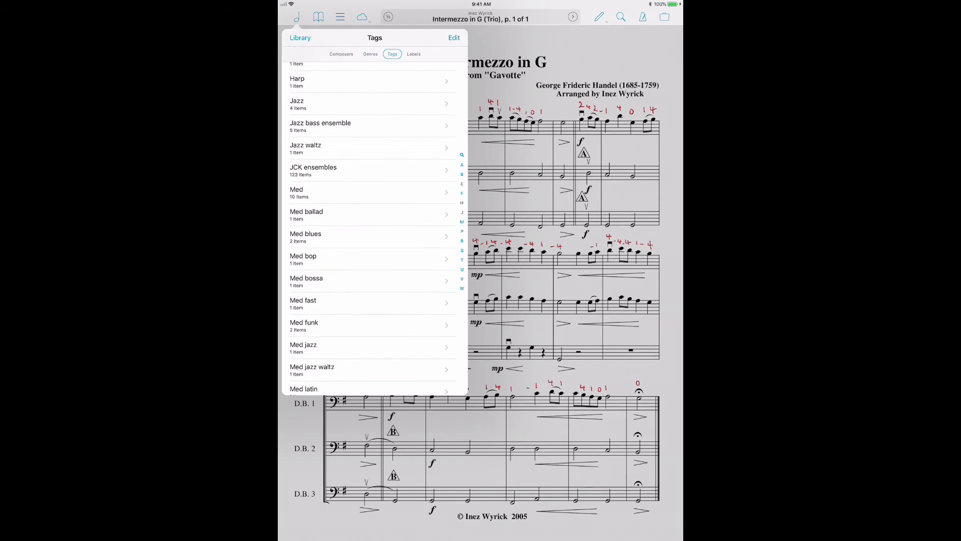
{"action": "scroll", "scroll_direction": "down", "scroll_amount": 3}
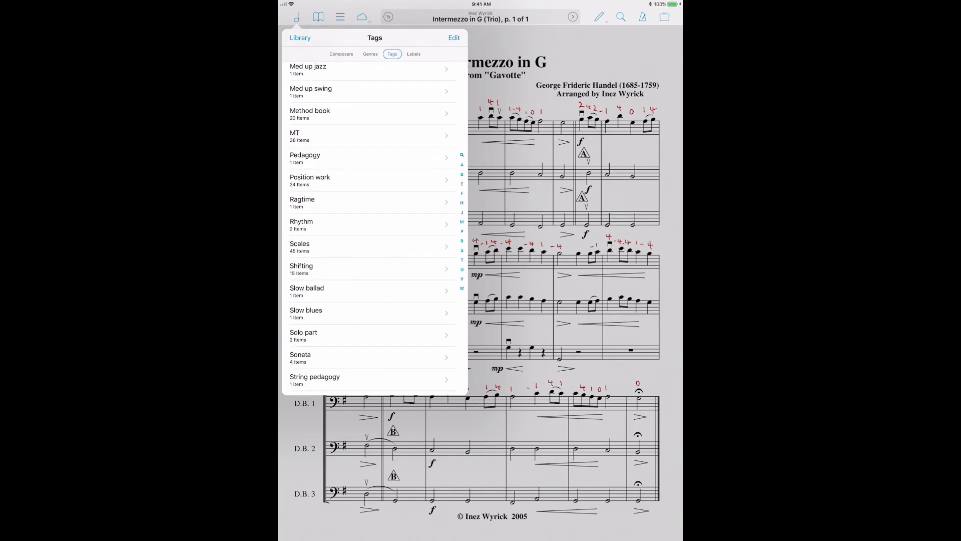
{"action": "left_click", "coordinate": [299, 246]}
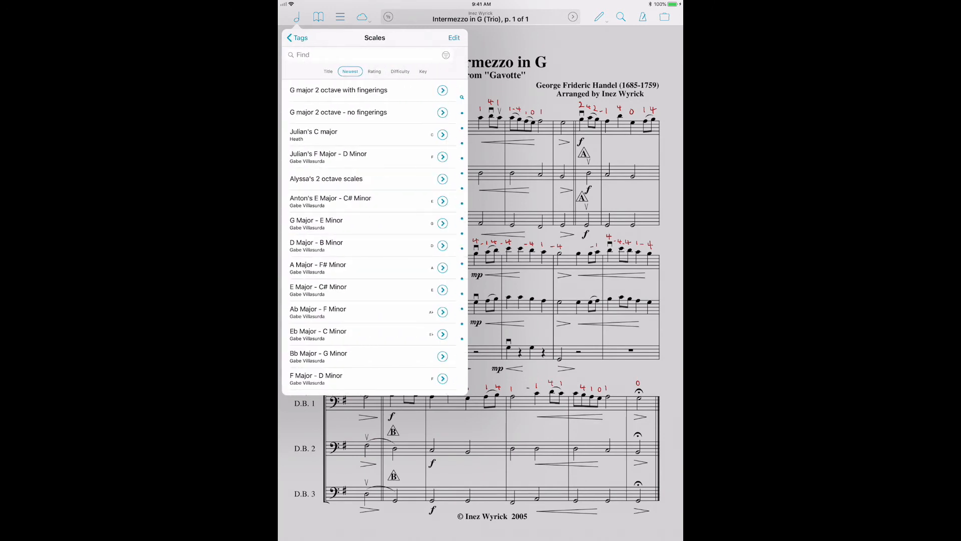
Sort the Scales collection by Key and scroll down toward 69 - D Major.
{"action": "left_click", "coordinate": [422, 71]}
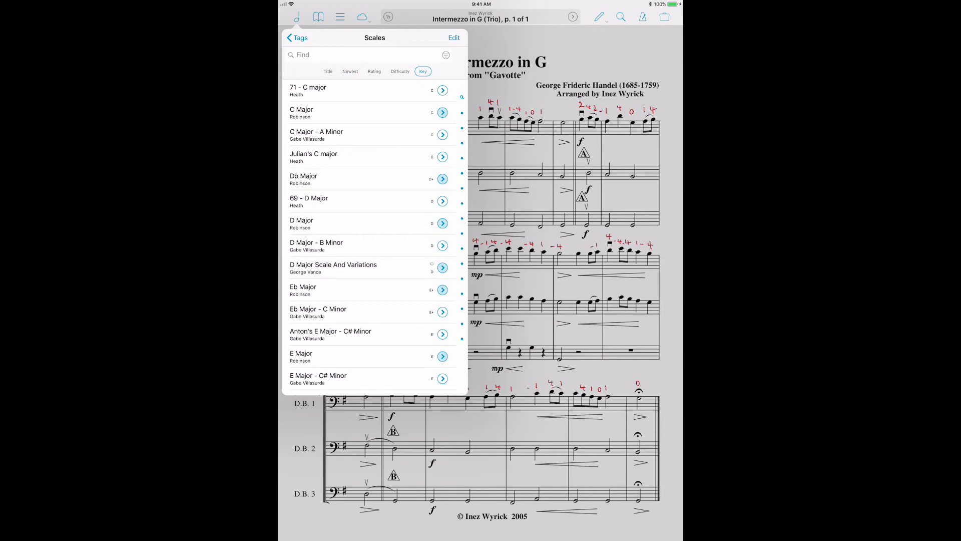
{"action": "scroll", "scroll_direction": "down", "scroll_amount": 3}
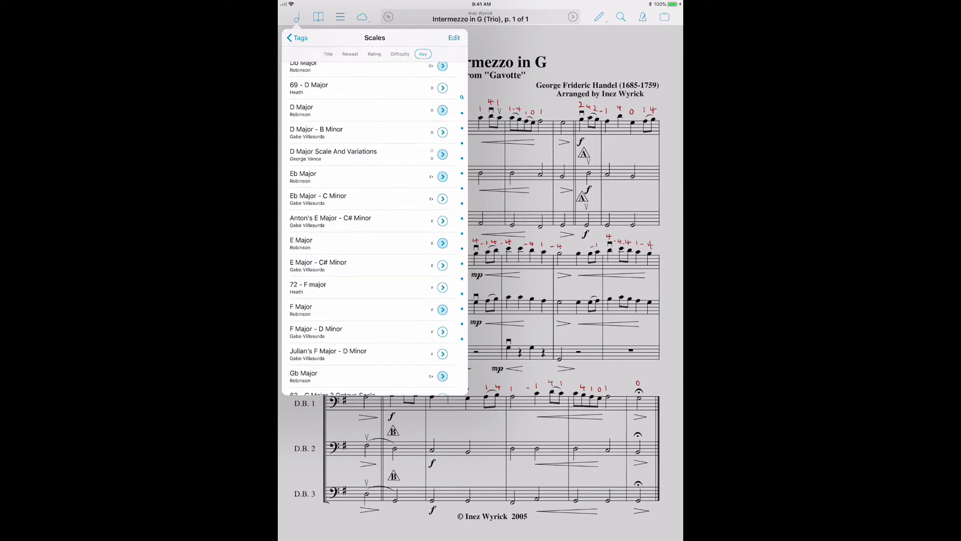
{"action": "scroll", "scroll_direction": "down", "scroll_amount": 3}
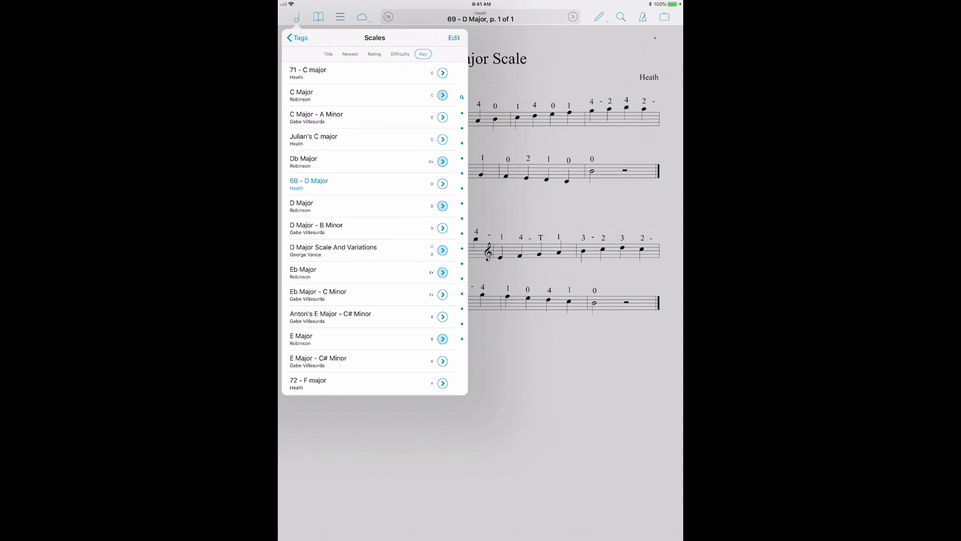
{"action": "left_click", "coordinate": [441, 117]}
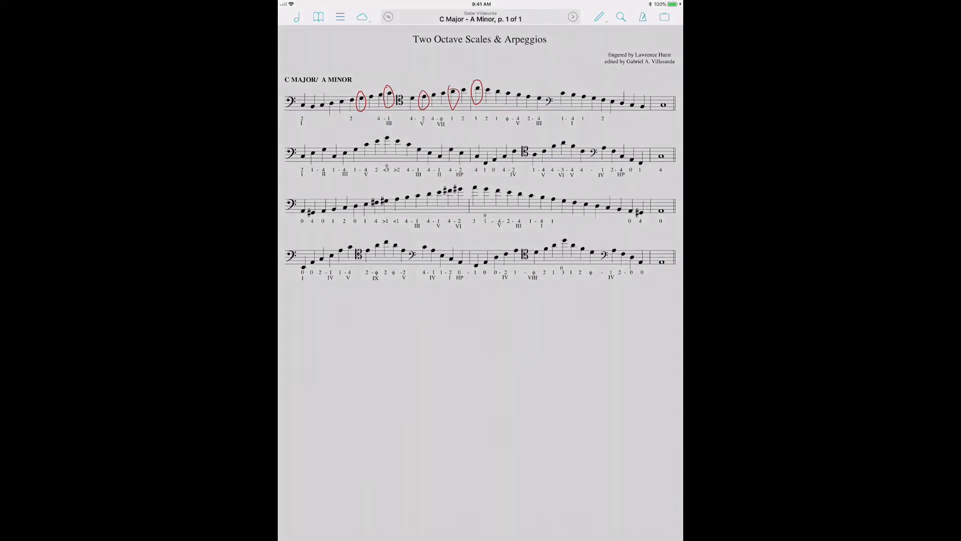
Save a copy of the sheet via Rearrange > Save As, named 'Bill Scales'.
{"action": "left_click", "coordinate": [664, 17]}
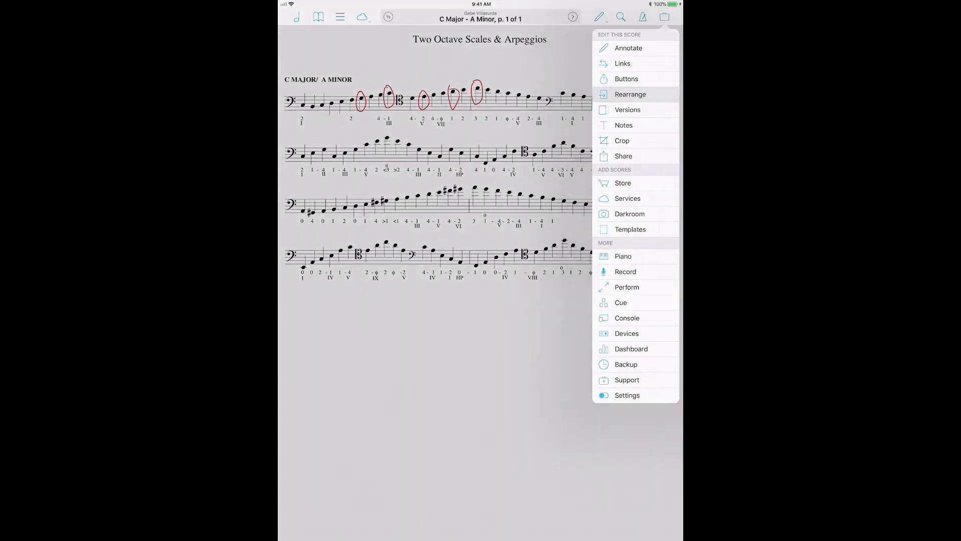
{"action": "left_click", "coordinate": [629, 95]}
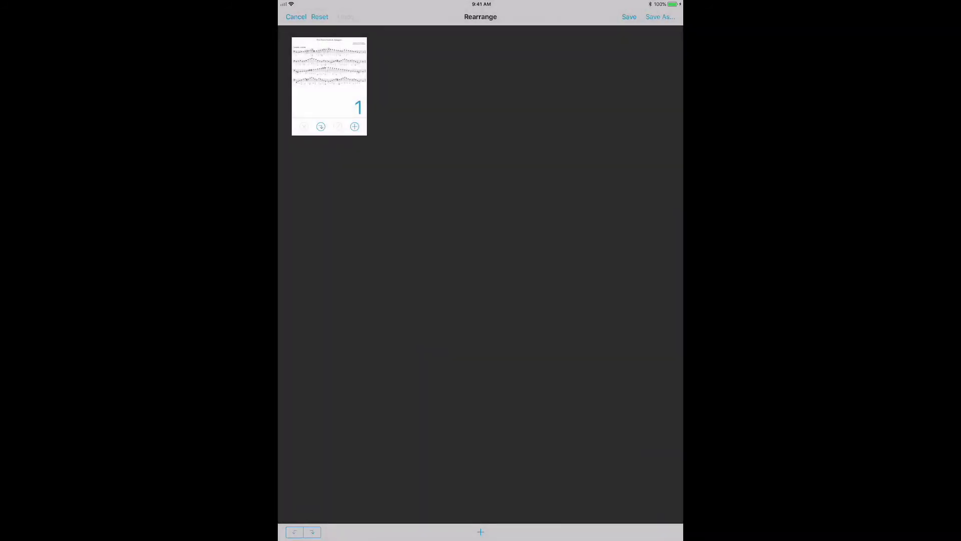
{"action": "left_click", "coordinate": [660, 17]}
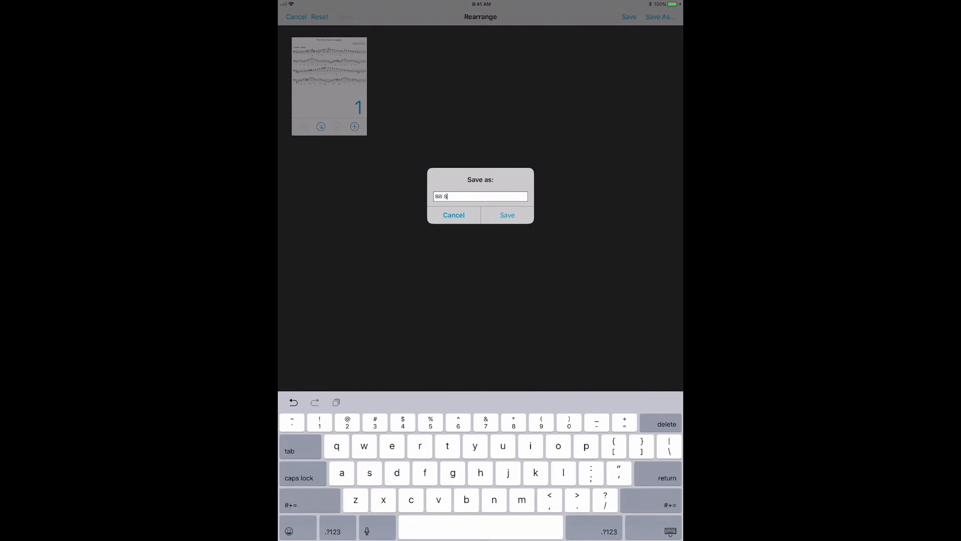
{"action": "type", "text": "cales"}
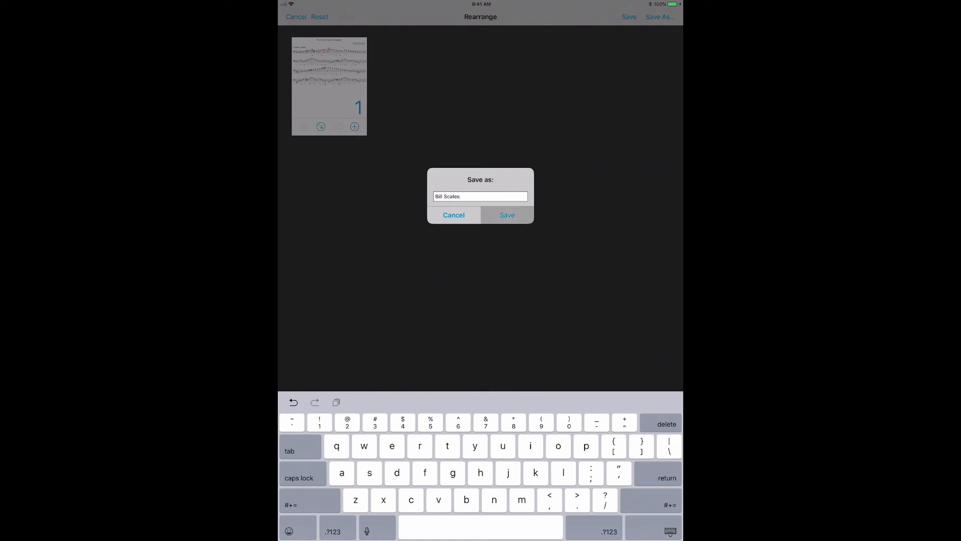
{"action": "left_click", "coordinate": [507, 215]}
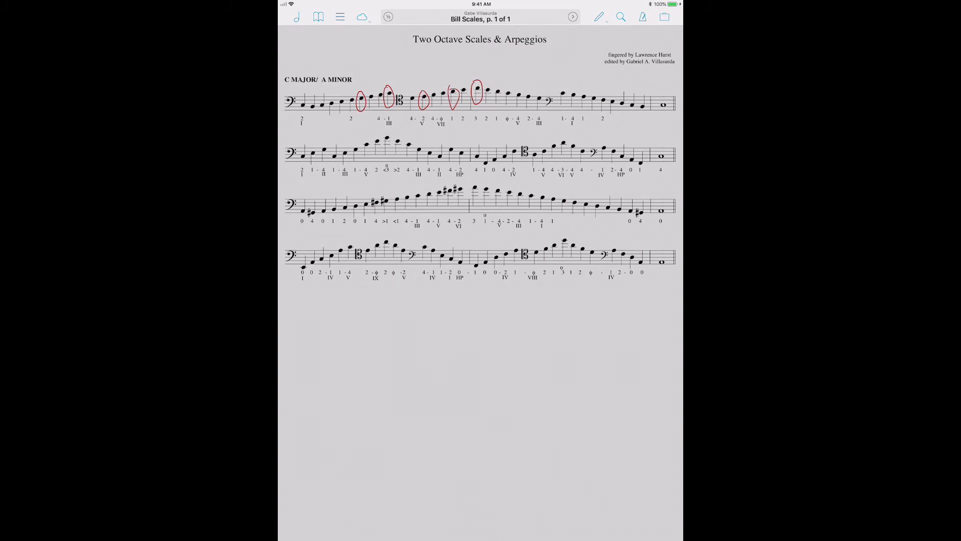
Clear all red circle markings in Annotate mode and finish editing.
{"action": "left_click", "coordinate": [317, 17]}
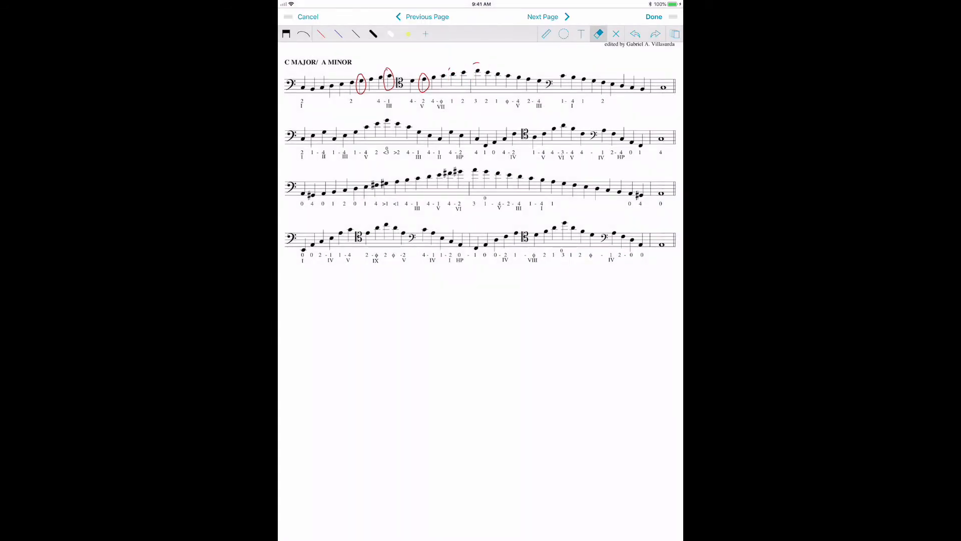
{"action": "left_click", "coordinate": [599, 34]}
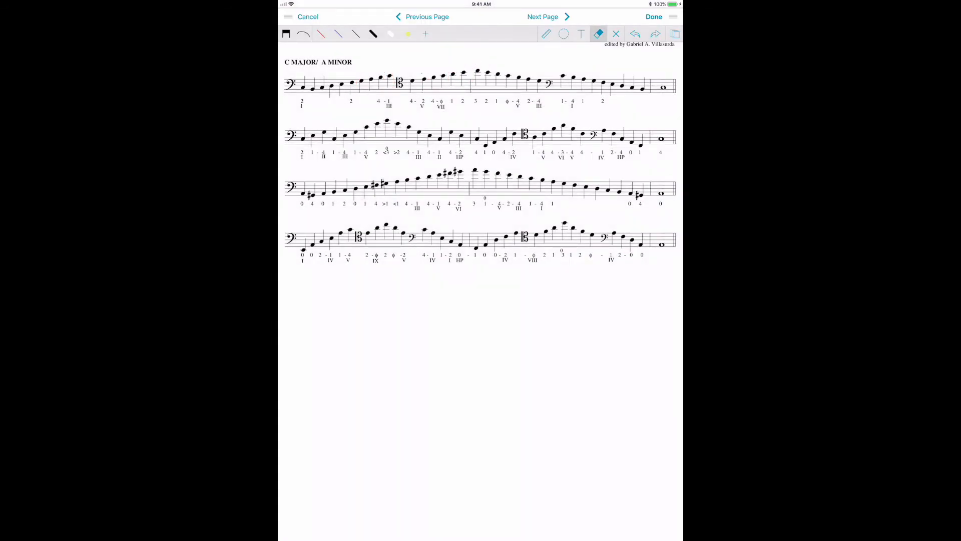
{"action": "left_click", "coordinate": [654, 17]}
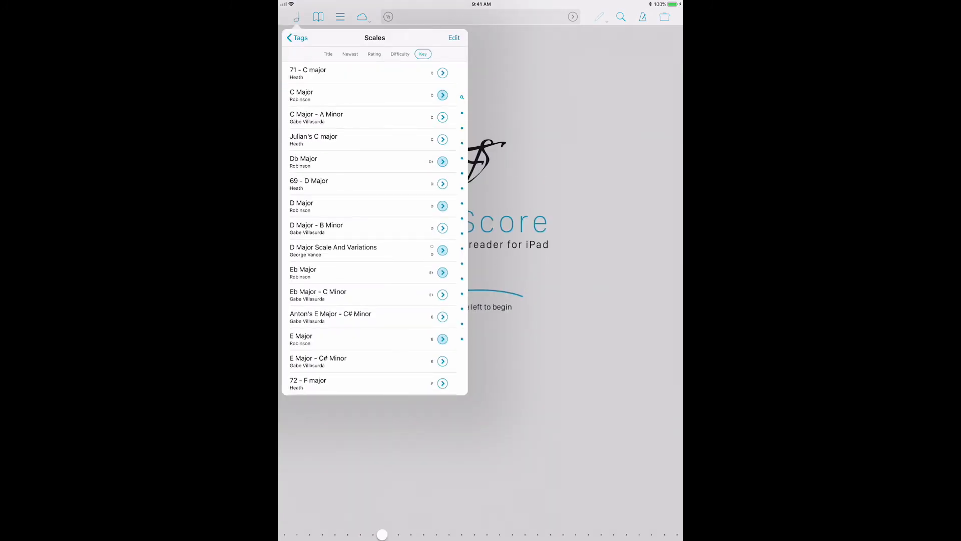
Open thriller from the Aptos MS setlist and dismiss the setlist panel.
{"action": "left_click", "coordinate": [299, 37]}
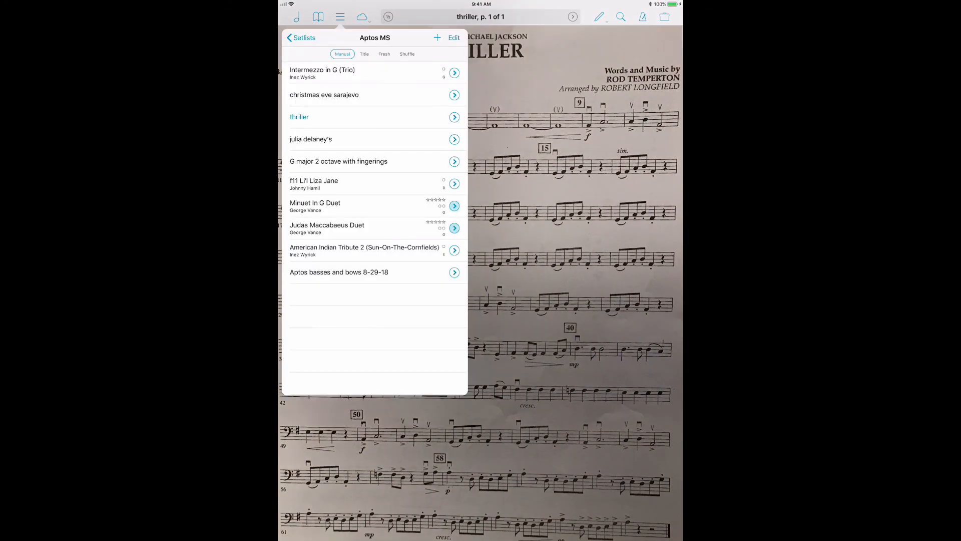
{"action": "left_click", "coordinate": [301, 37]}
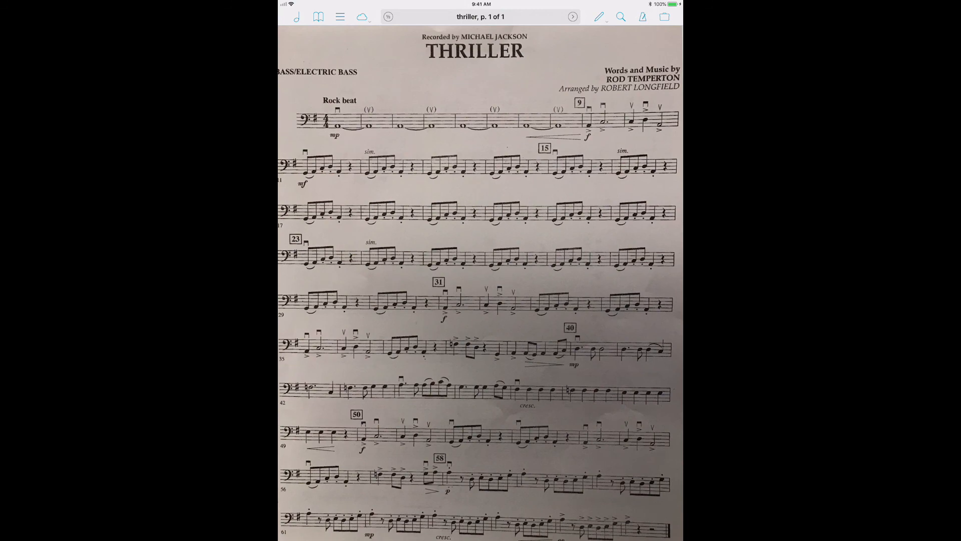
{"action": "left_click", "coordinate": [643, 17]}
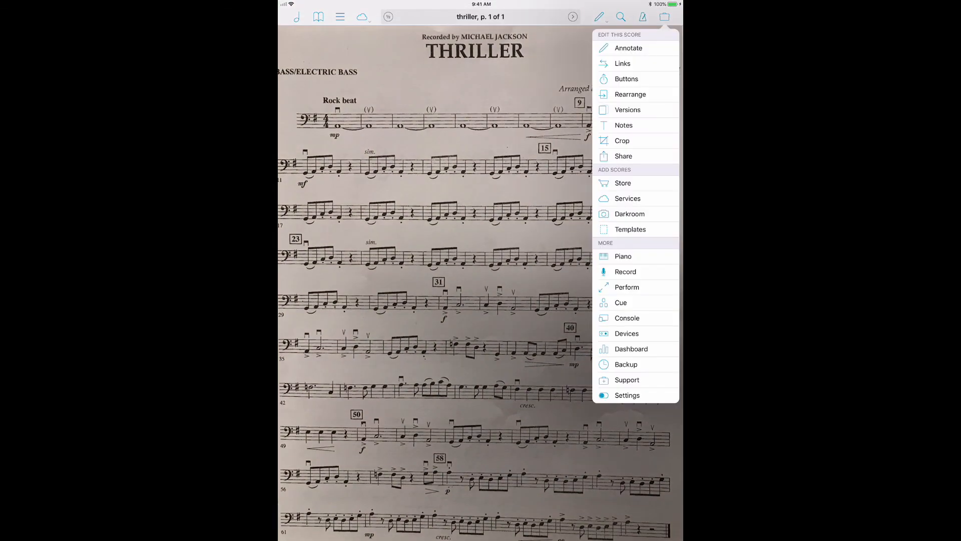
{"action": "mouse_move", "coordinate": [623, 256]}
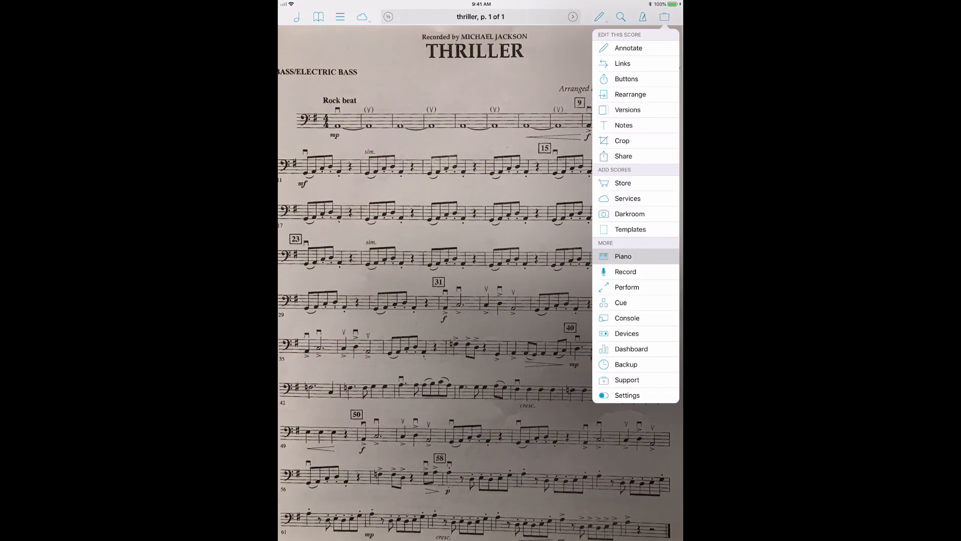
{"action": "left_click", "coordinate": [623, 256]}
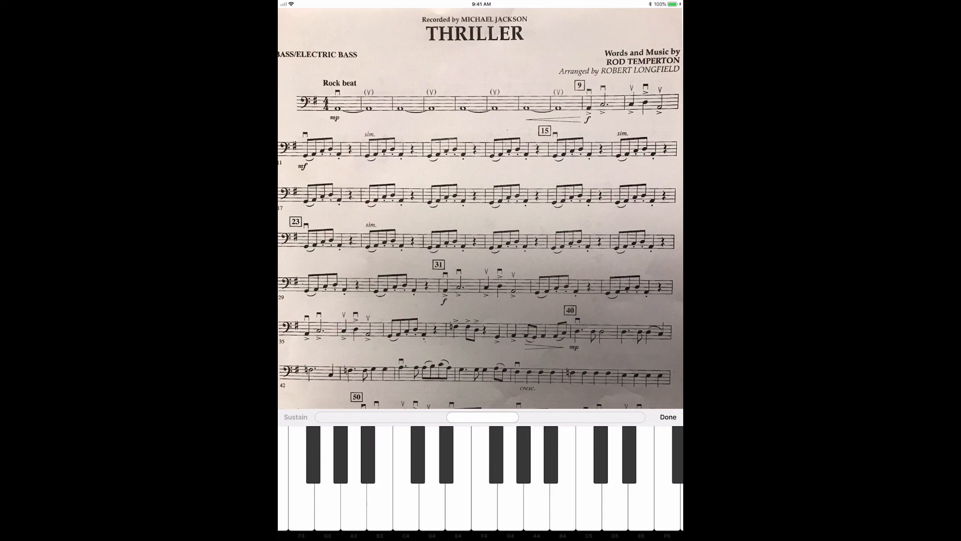
{"action": "left_click", "coordinate": [668, 417]}
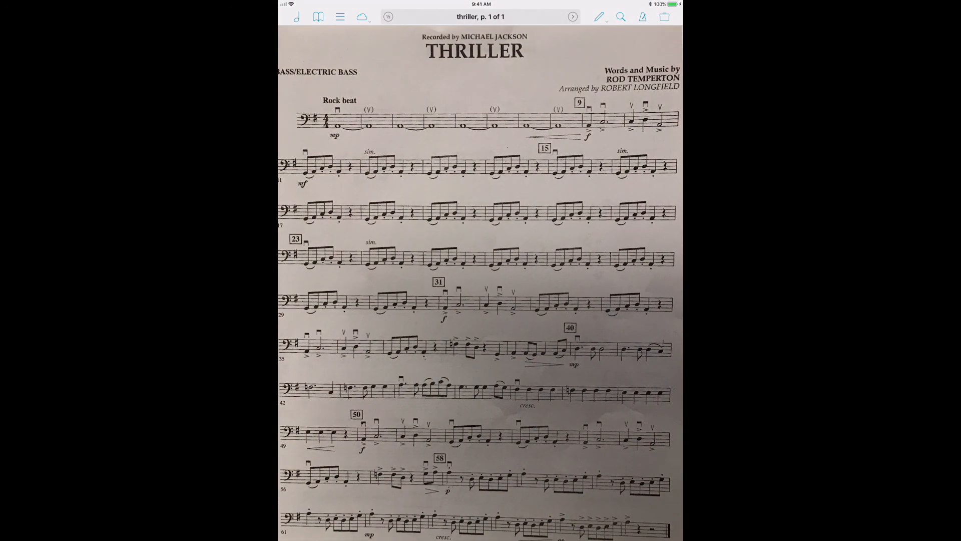
Open Bach Chorale #5 Score and enable half-page turns from the title bar.
{"action": "left_click", "coordinate": [318, 17]}
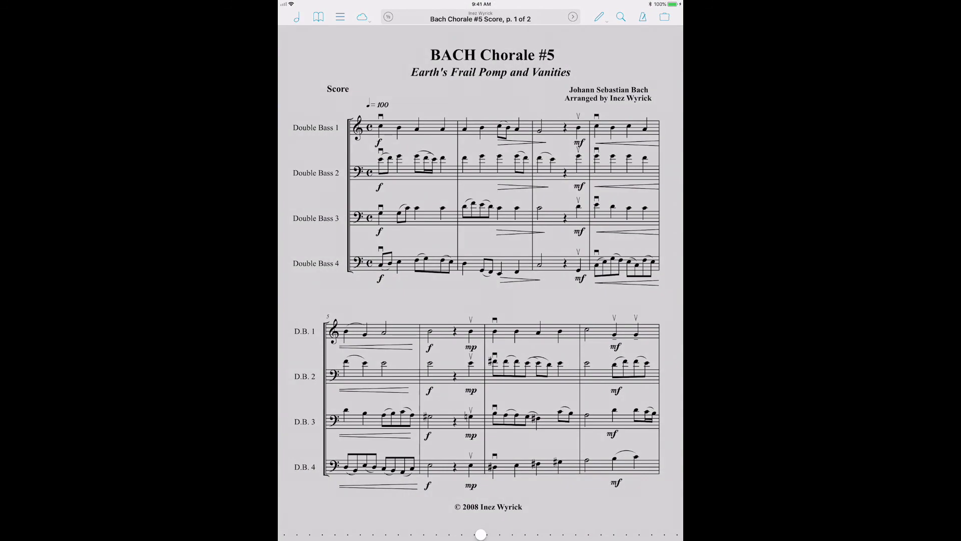
{"action": "left_click", "coordinate": [389, 17]}
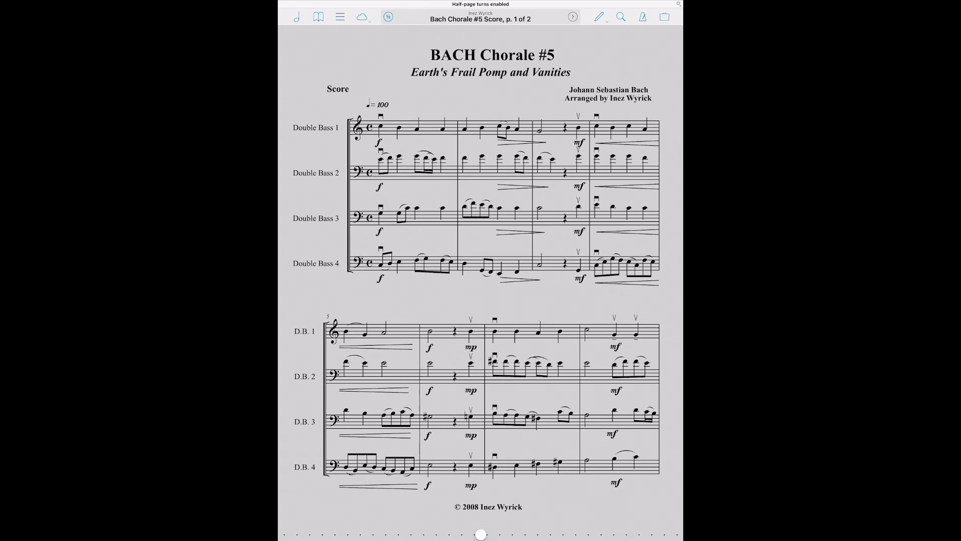